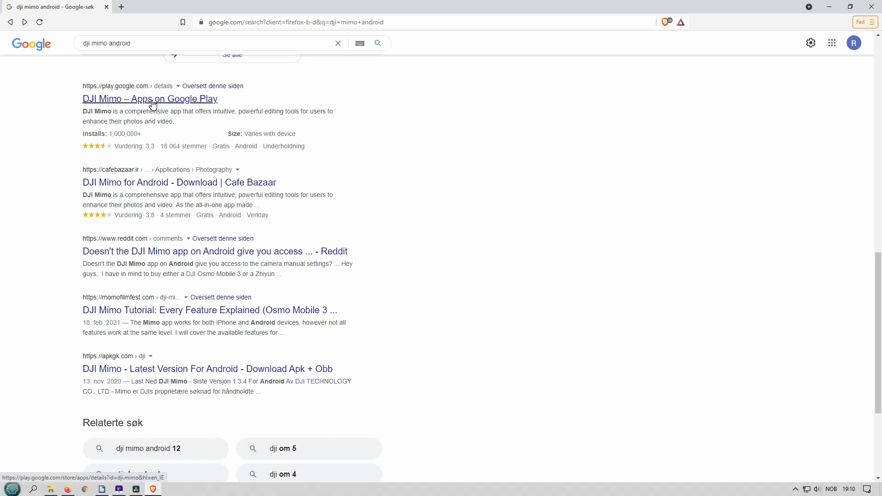
Try the 'DJI Mimo – Apps on Google Play' result, then return to the search results from the not-found page
click(149, 98)
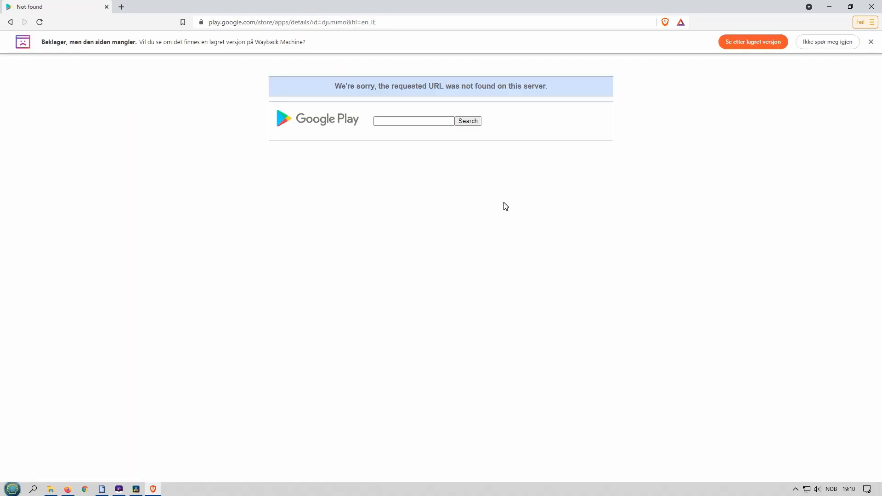
click(141, 215)
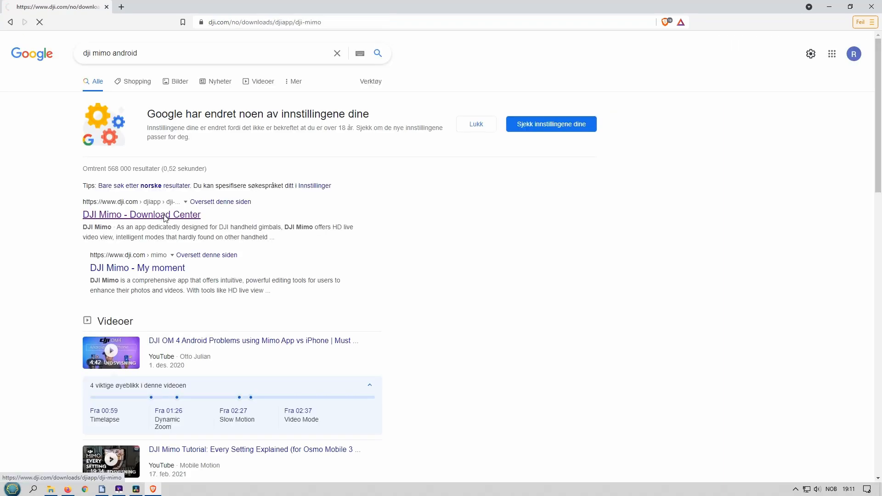
Open the DJI Mimo Download Center page, review its Android v1.6.4 and v1.3.4 versions, then open DJI Fly
click(141, 215)
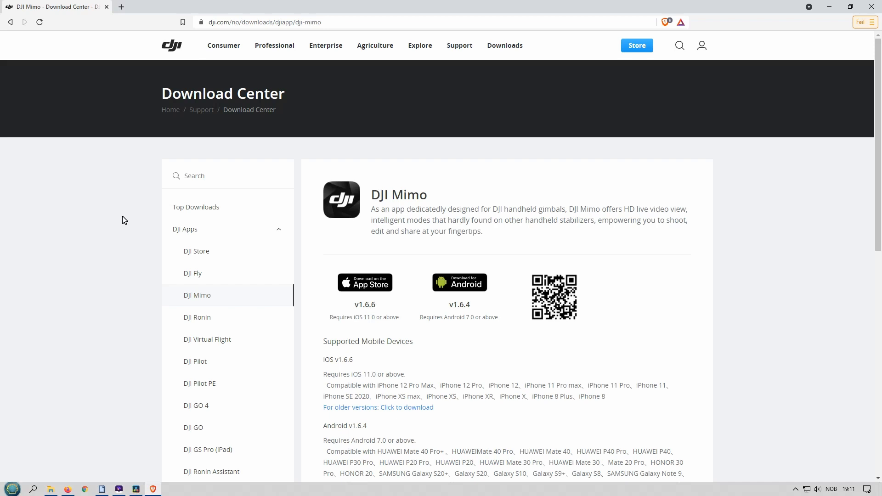
scroll(down, 3)
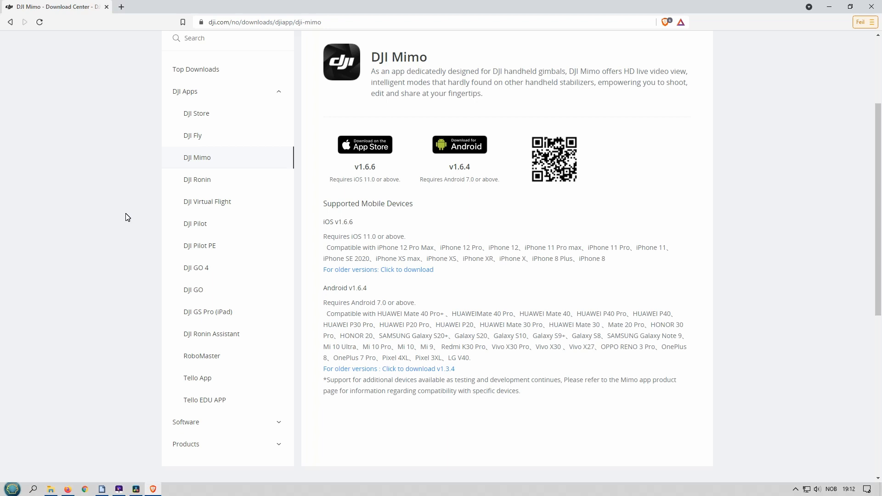
mouse_move(193, 135)
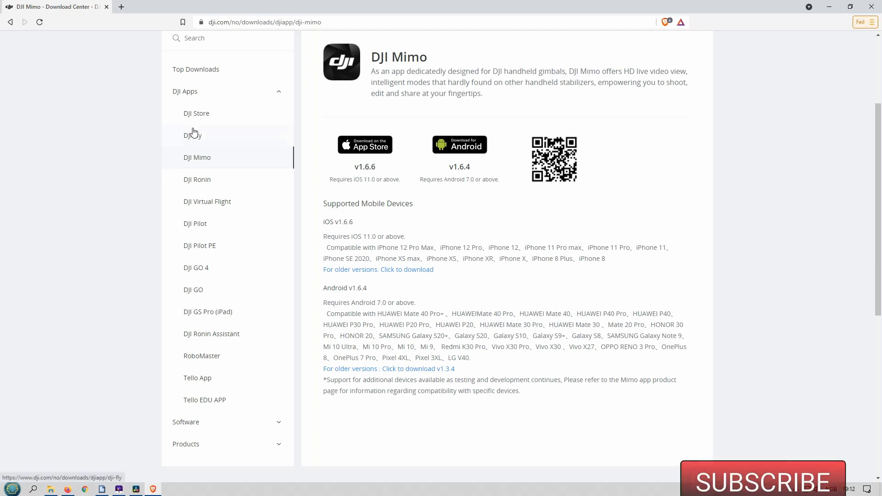
click(192, 135)
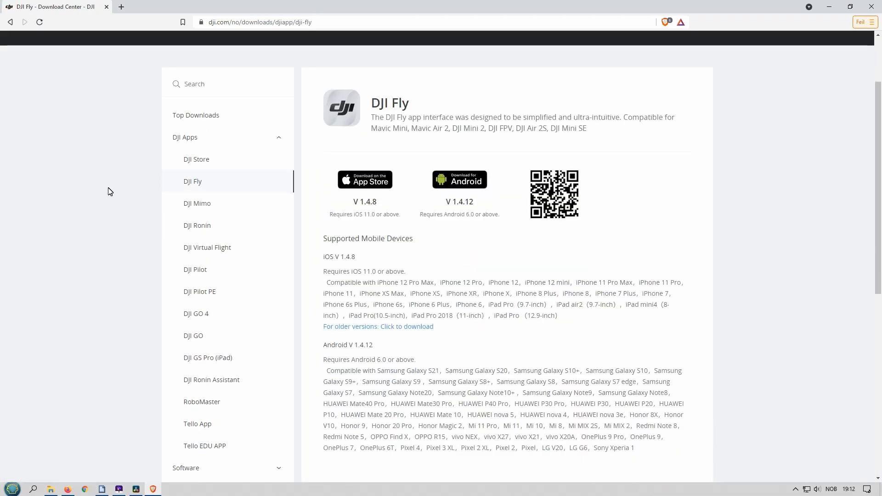
Scroll down the DJI Fly download page
scroll(down, 3)
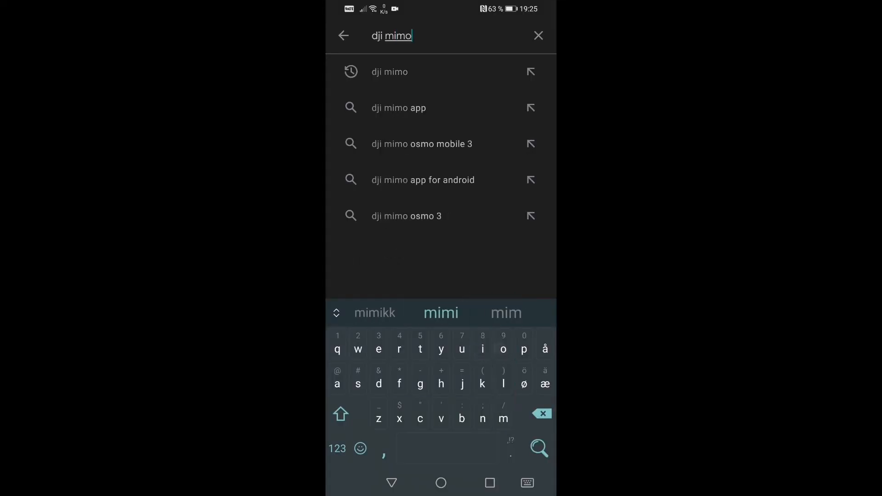
Search the Play Store using the 'dji mimo app' suggestion
click(398, 108)
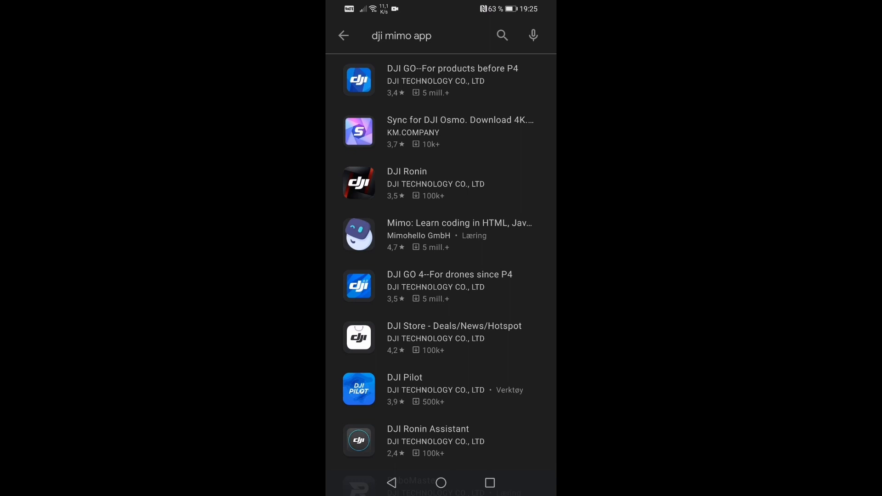